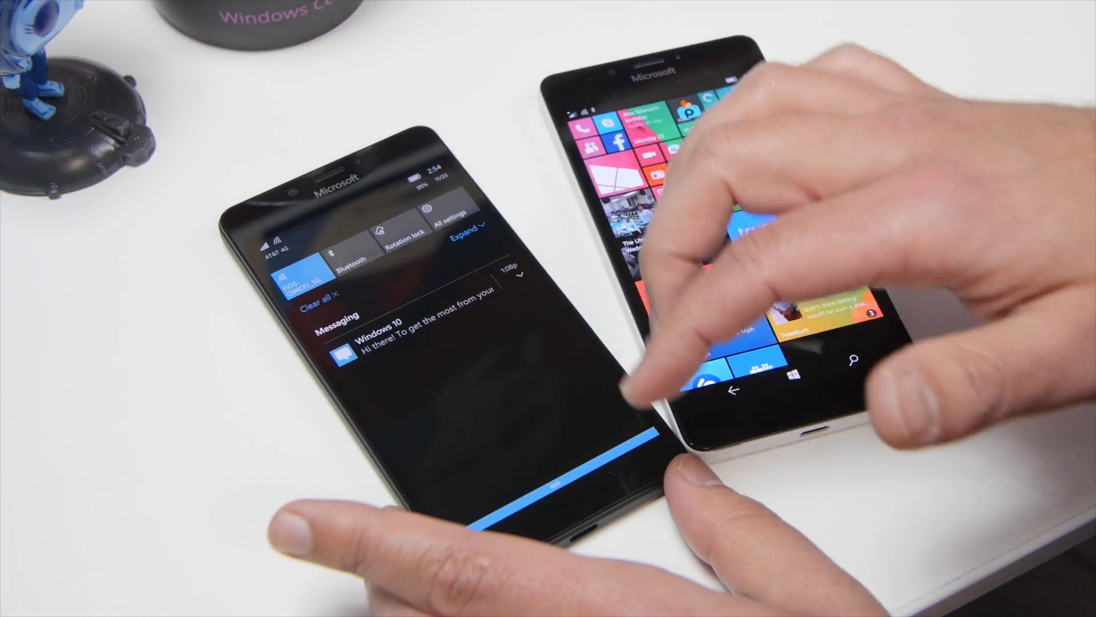
Step: Reach the System settings page from the action center's All settings
{"action": "left_click", "coordinate": [452, 213]}
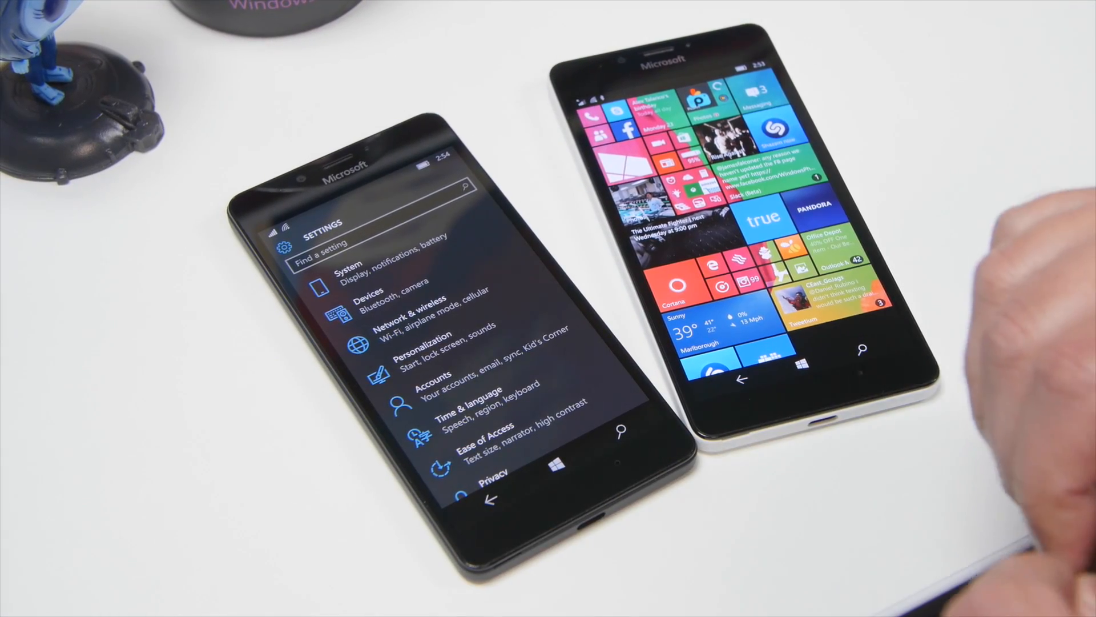
{"action": "left_click", "coordinate": [350, 279]}
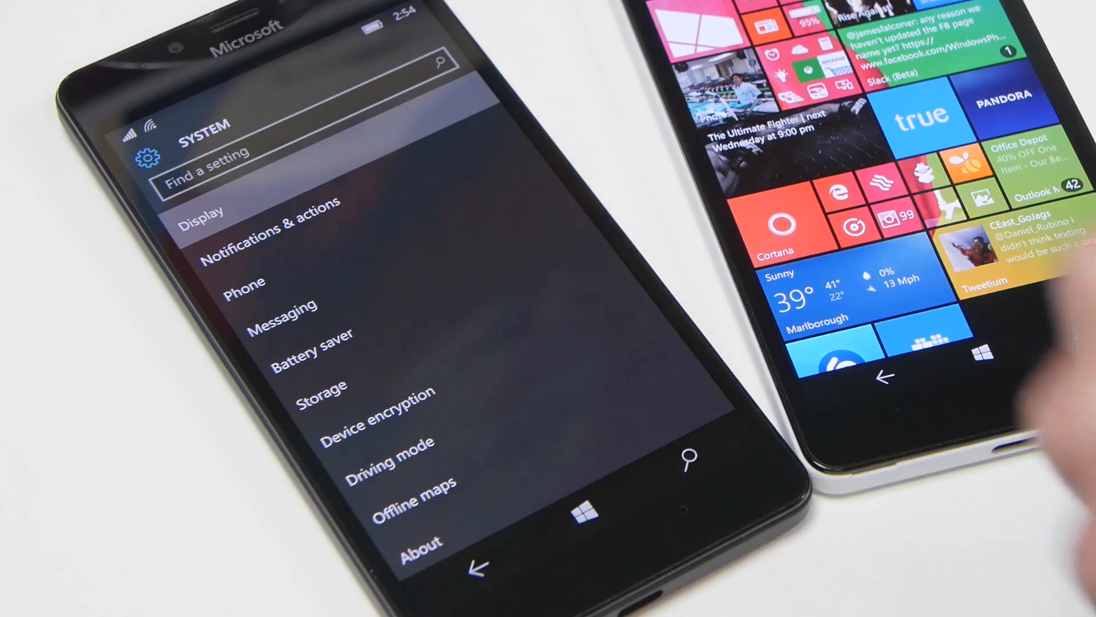
Step: Lower the Display scaling slider, apply it, and accept Restart now
{"action": "left_click", "coordinate": [202, 212]}
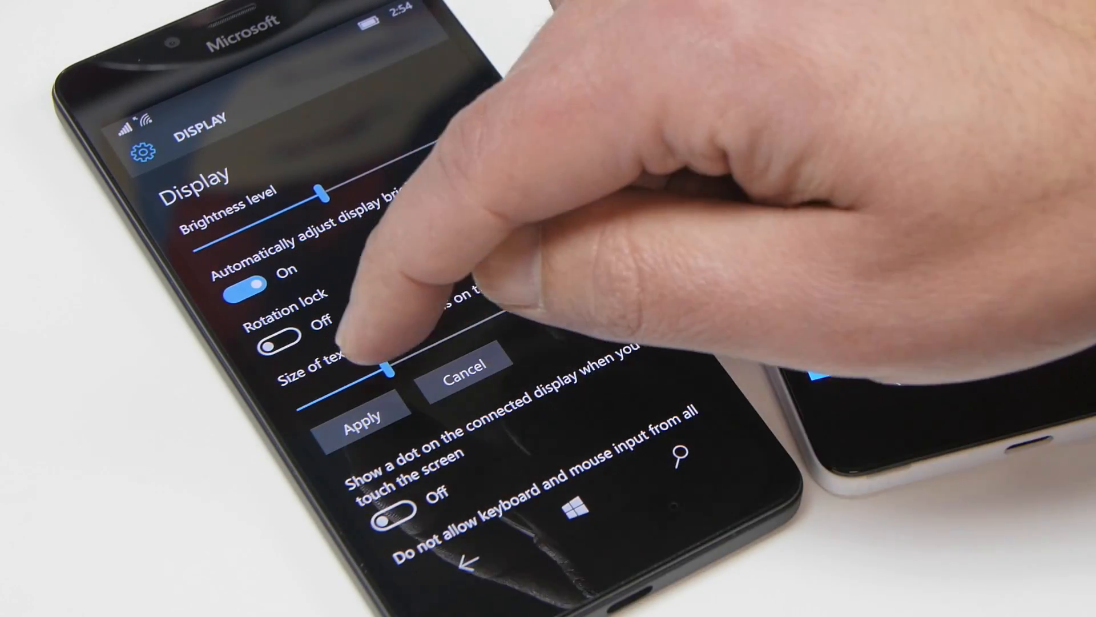
{"action": "left_click", "coordinate": [362, 410]}
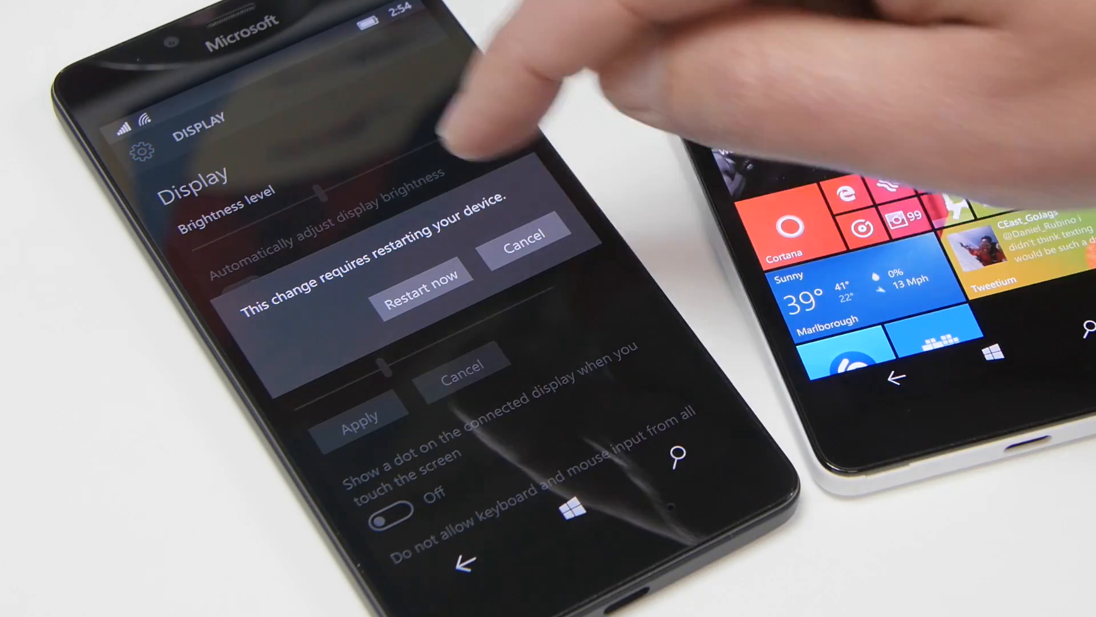
{"action": "left_click", "coordinate": [422, 285]}
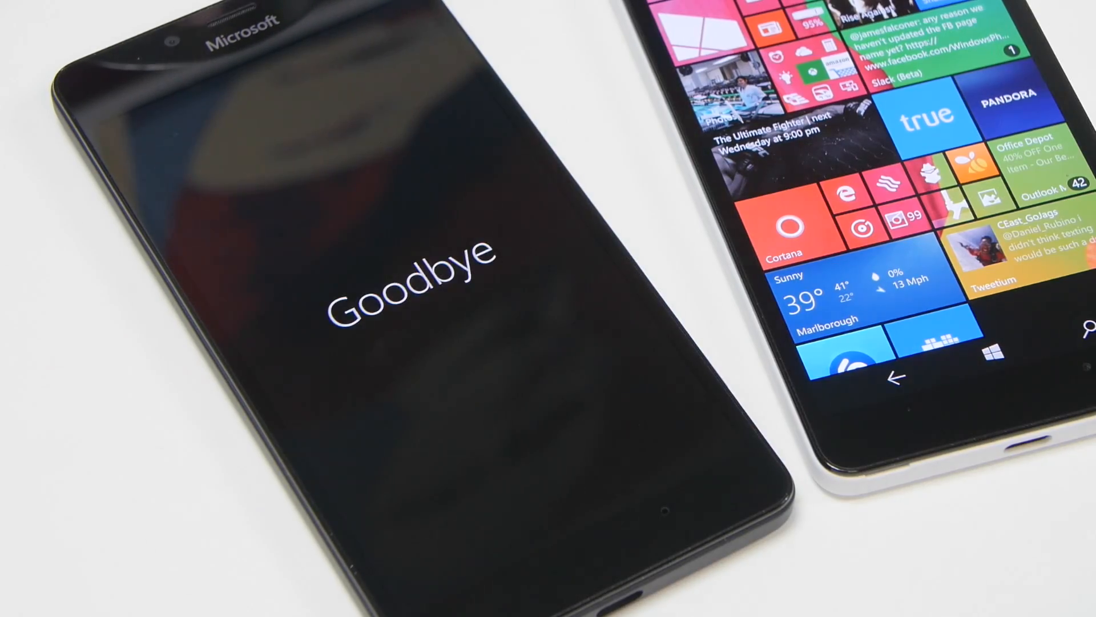